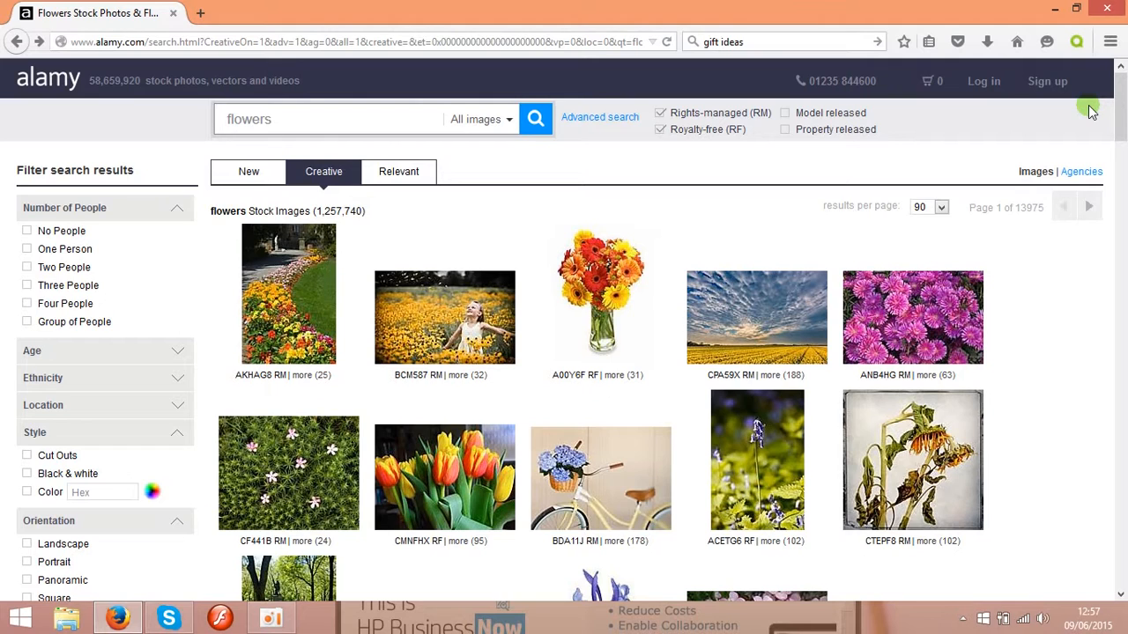
# Scroll further down the roughly 1.26 million flowers search results.
pyautogui.scroll(-3)
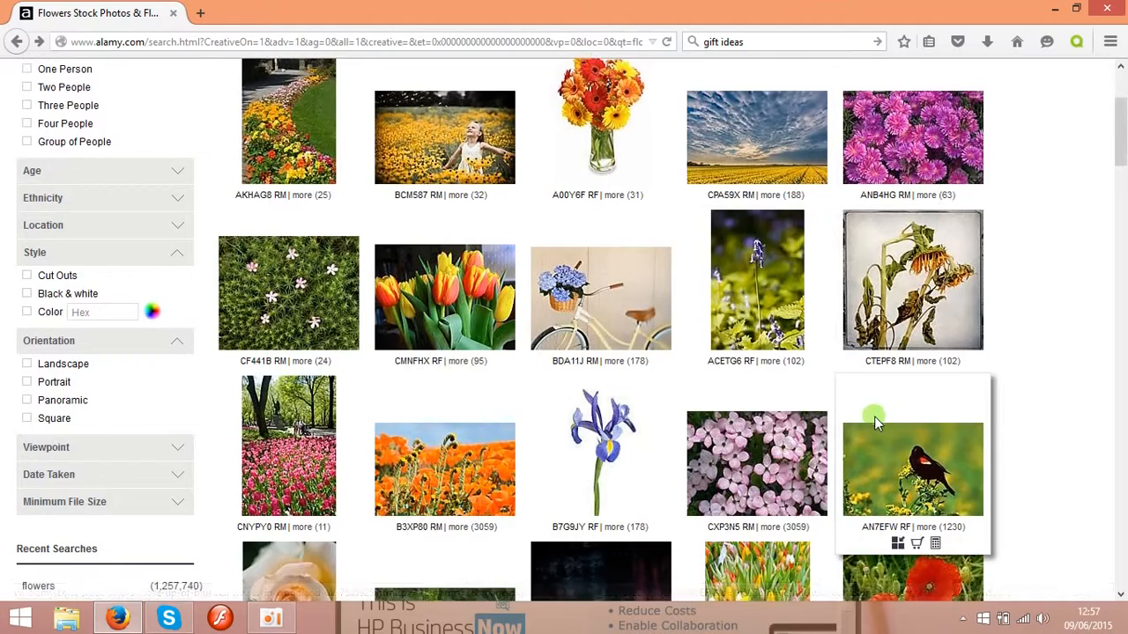
# View the orange California poppies photo's licence prices, file size and keywords.
pyautogui.click(444, 462)
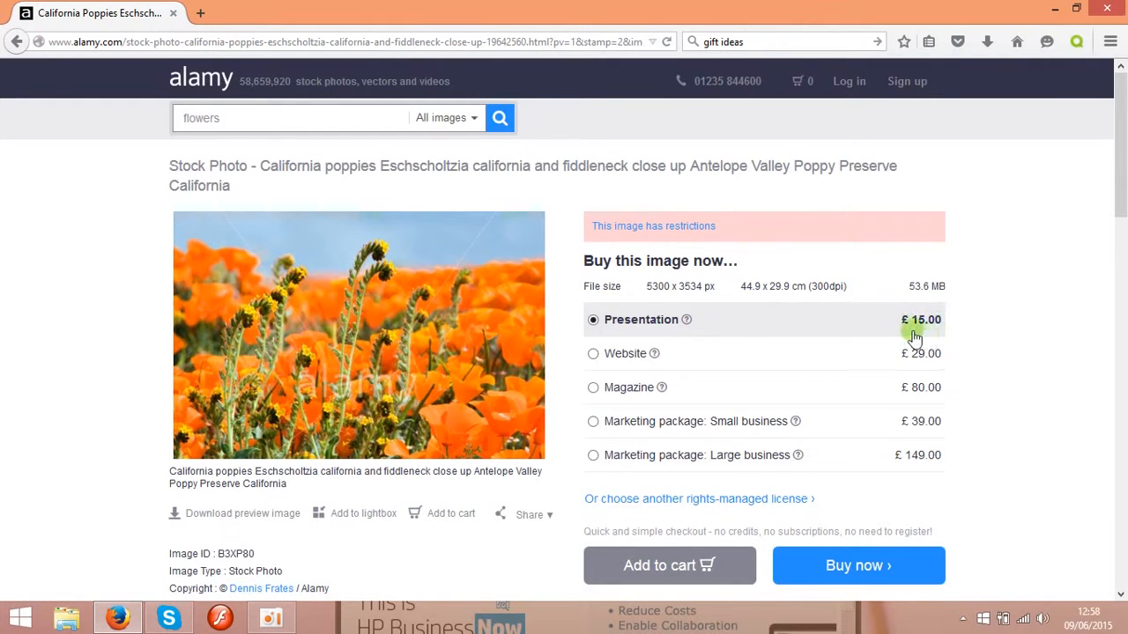
pyautogui.moveTo(666, 278)
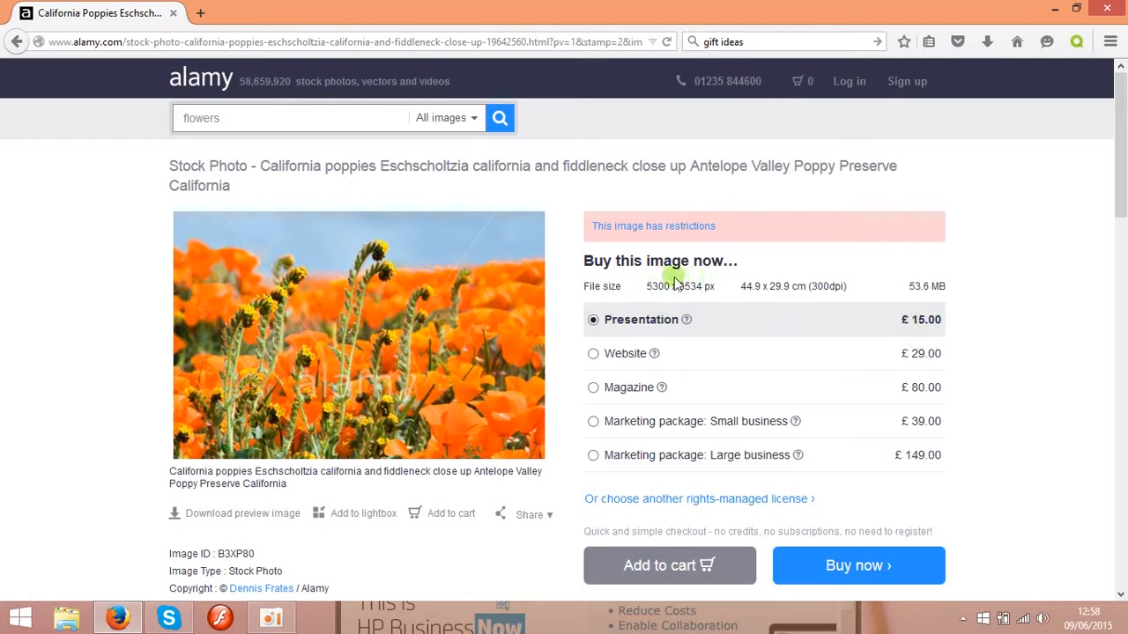
pyautogui.moveTo(659, 298)
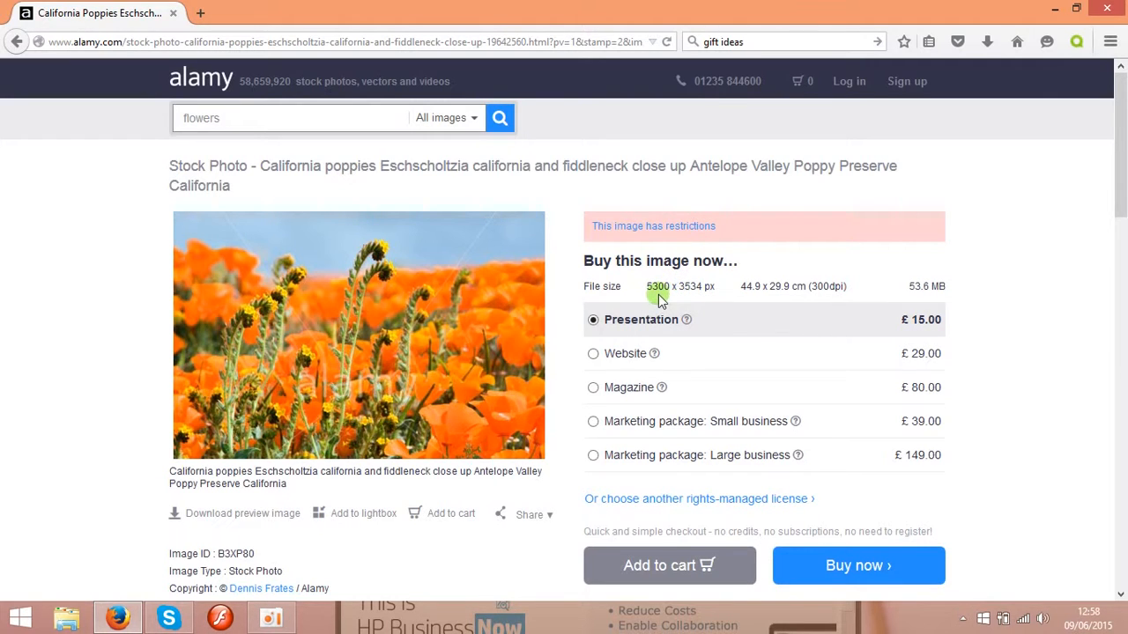
pyautogui.moveTo(813, 298)
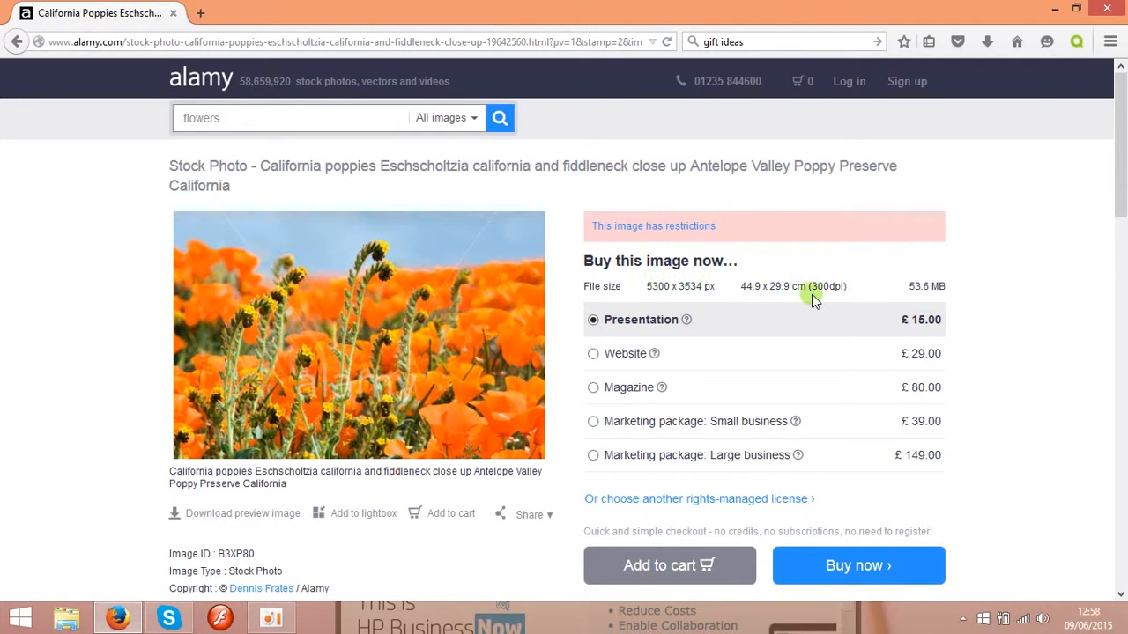
pyautogui.scroll(-3)
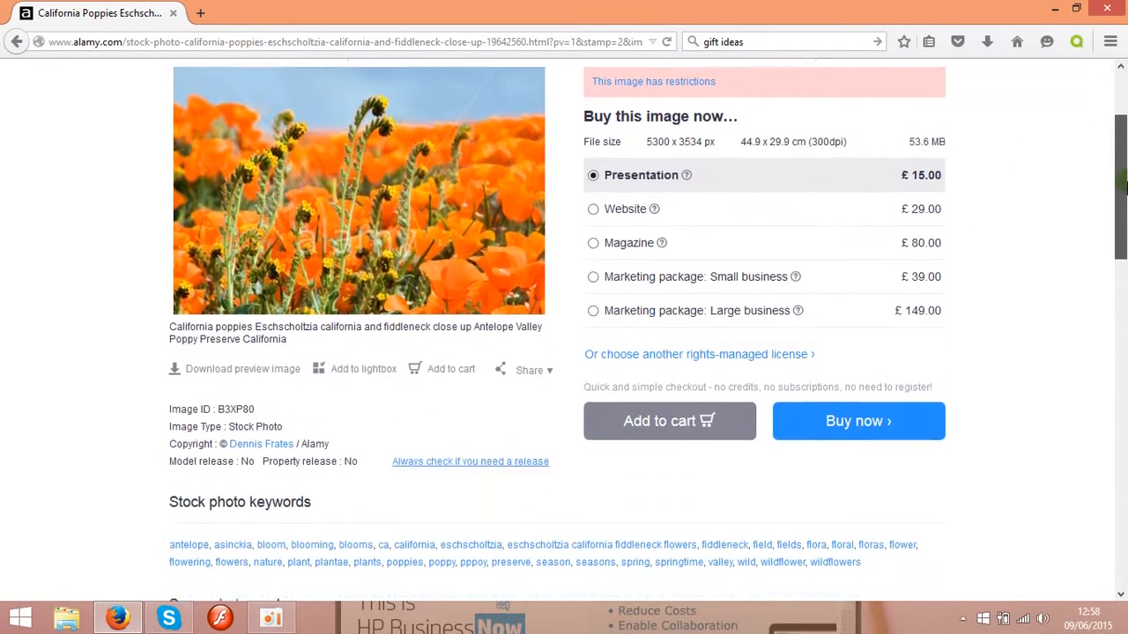
pyautogui.scroll(-3)
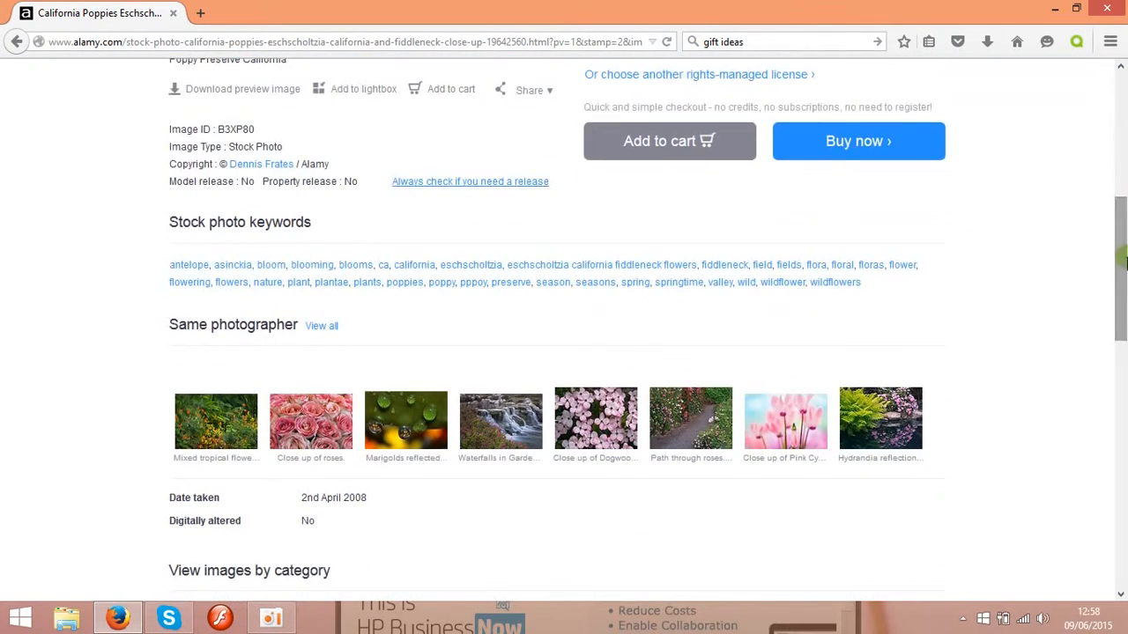
# Compare the Marigolds water-drops photo's price list, then return to the Alamy home page.
pyautogui.click(405, 423)
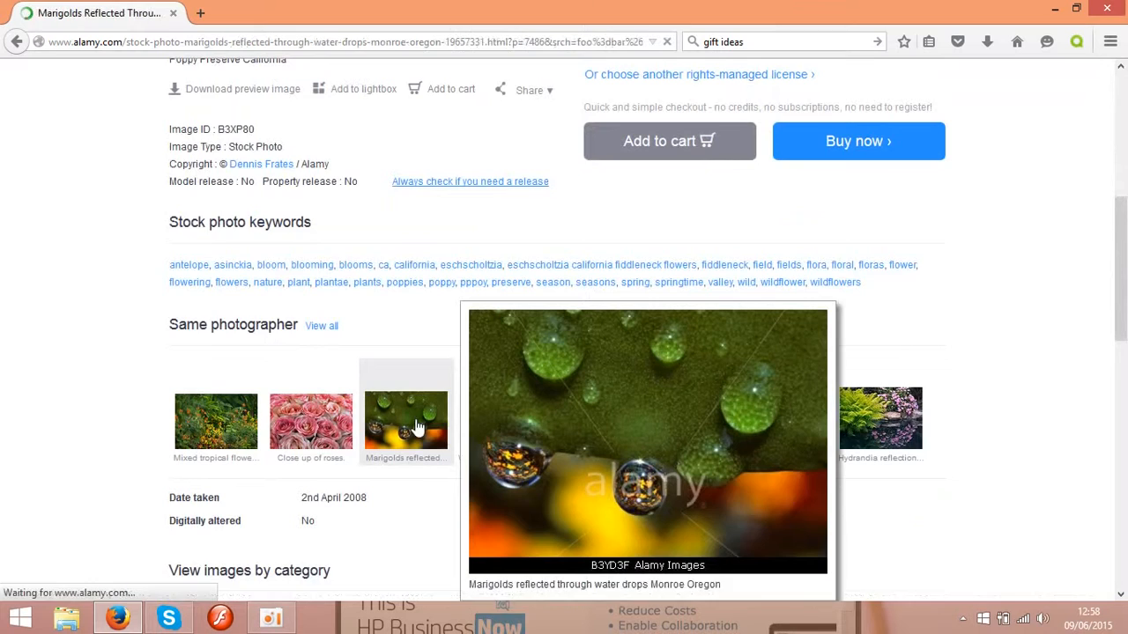
pyautogui.click(406, 420)
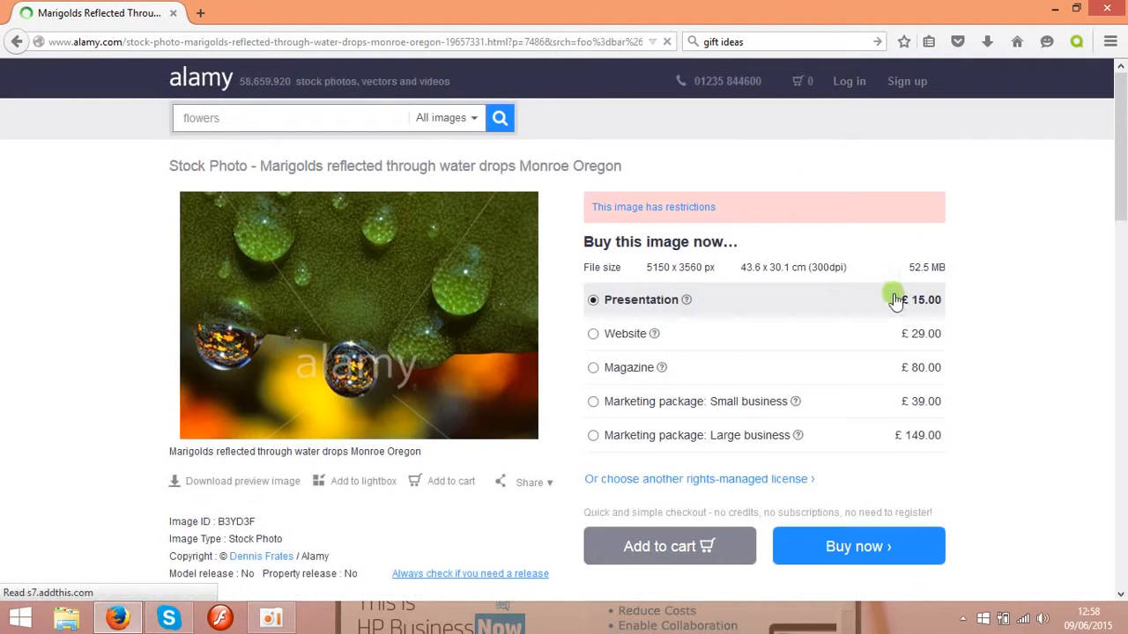
pyautogui.moveTo(1034, 310)
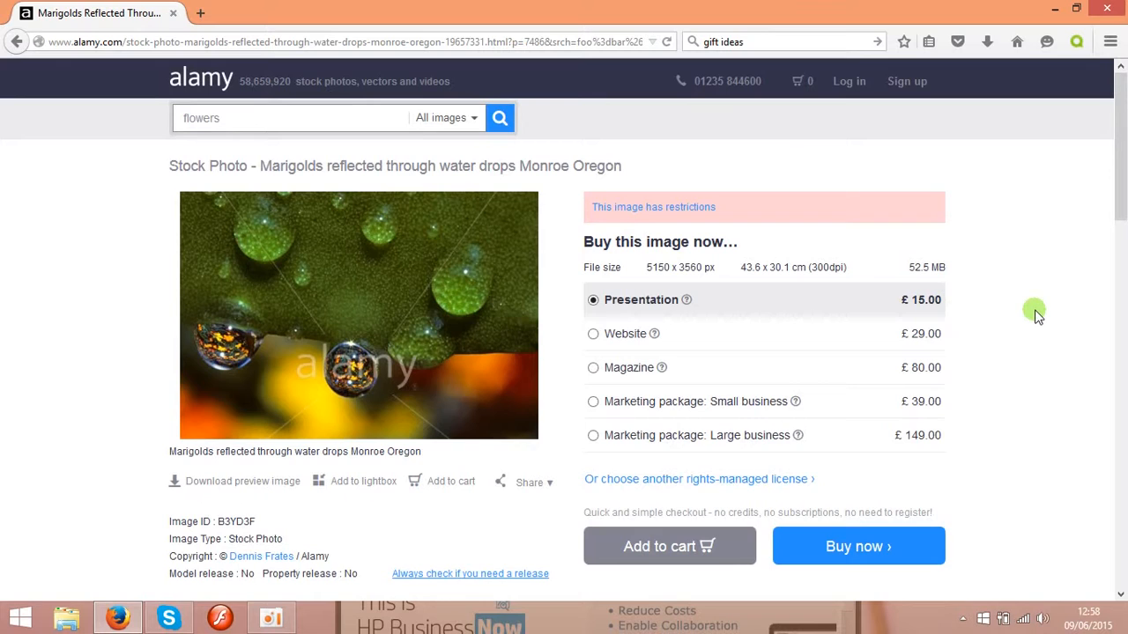
pyautogui.moveTo(920, 204)
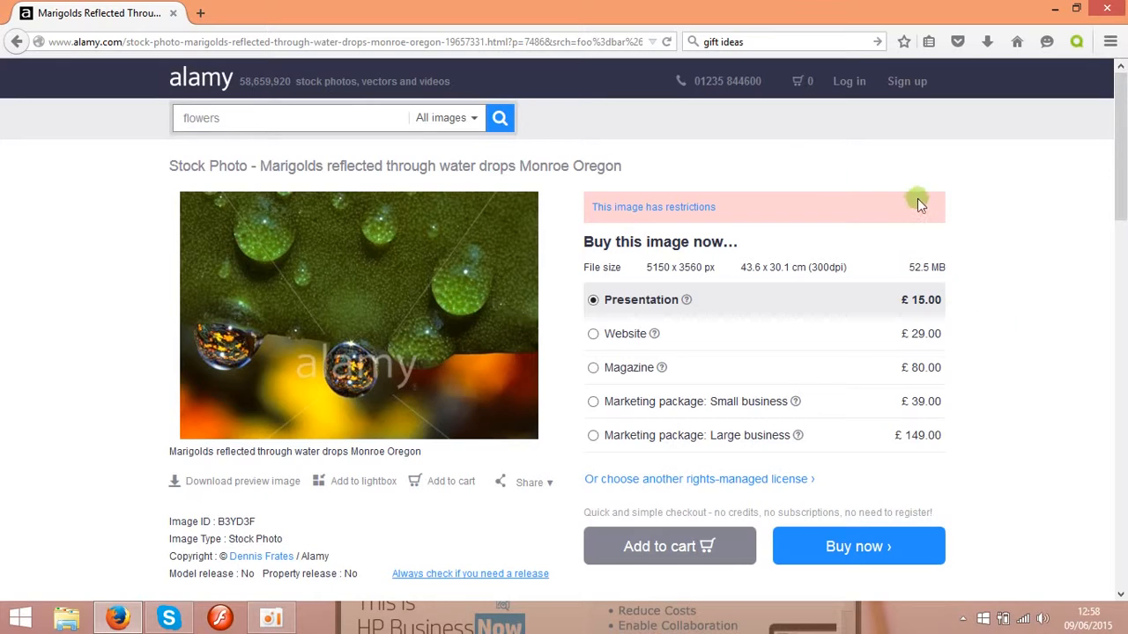
pyautogui.moveTo(207, 81)
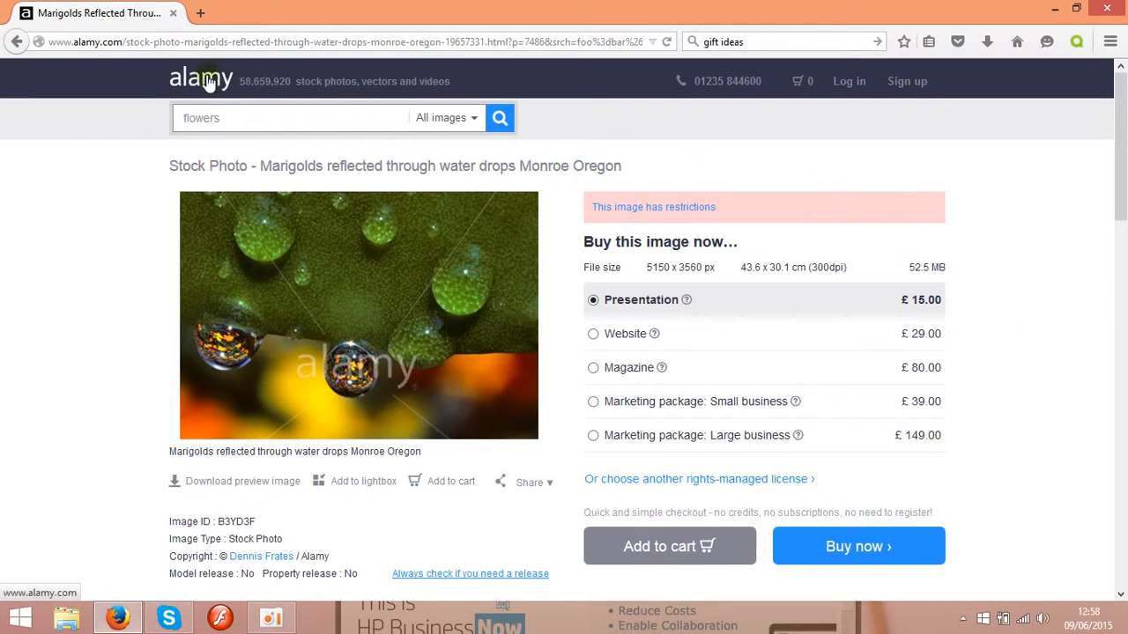
pyautogui.click(201, 81)
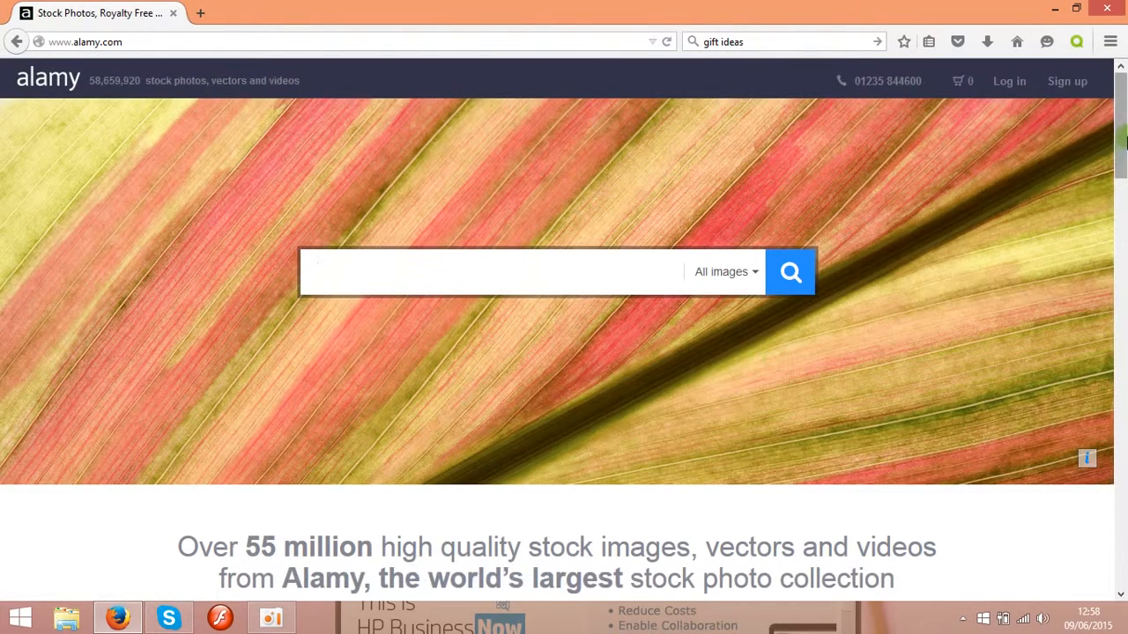
# Reach the footer's Selling on Alamy section and go to the Images and video contributor page.
pyautogui.scroll(-3)
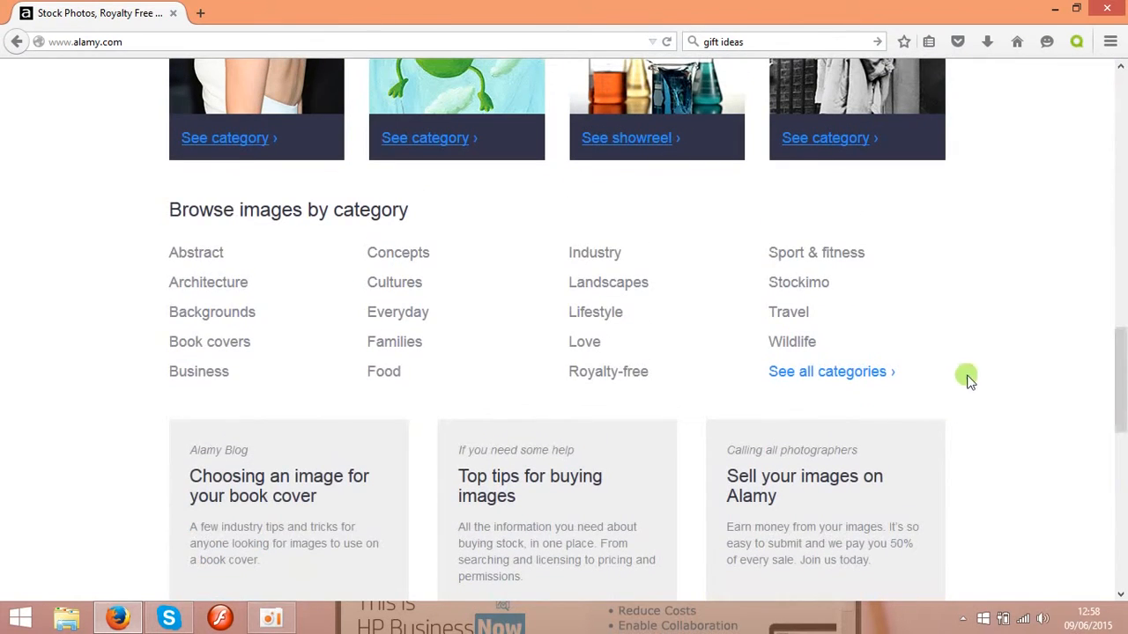
pyautogui.scroll(-3)
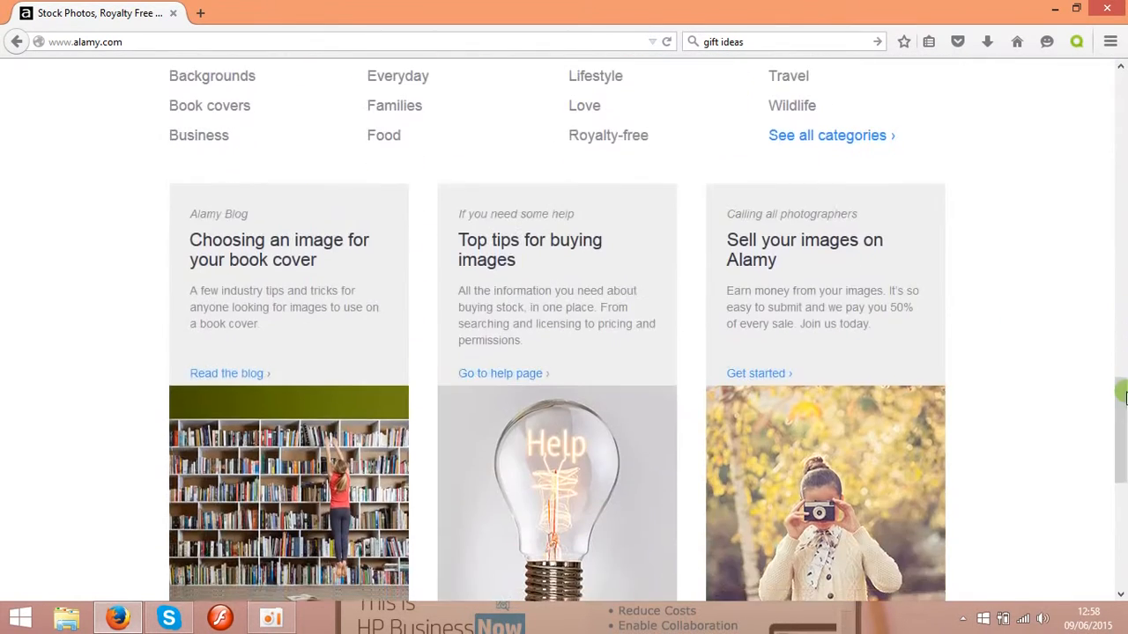
pyautogui.scroll(-3)
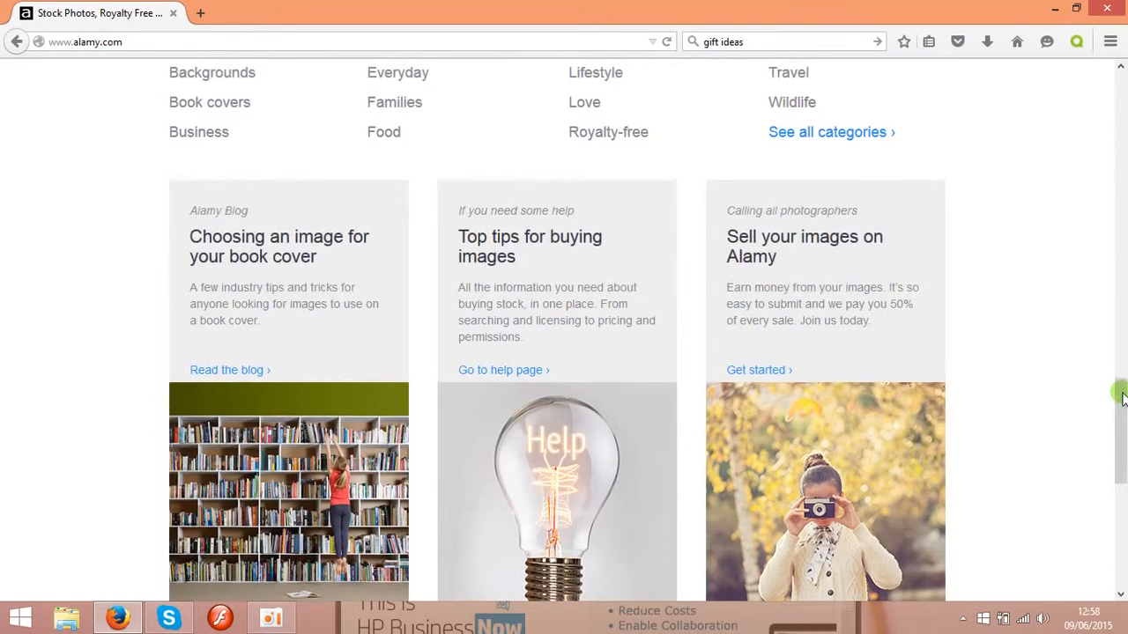
pyautogui.scroll(-3)
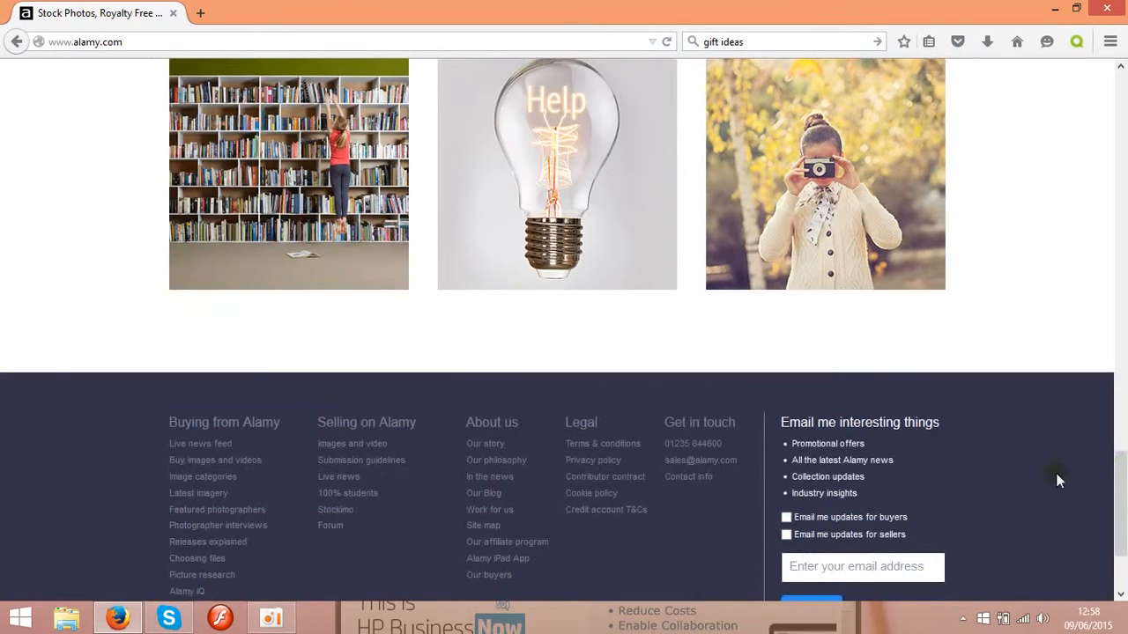
pyautogui.moveTo(370, 451)
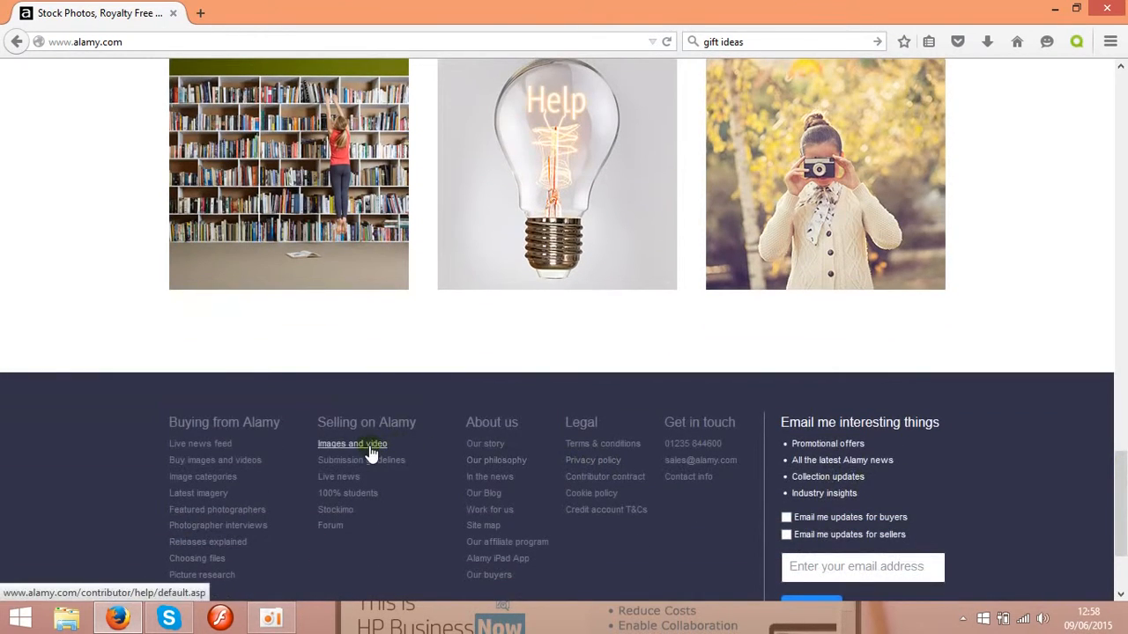
pyautogui.click(353, 444)
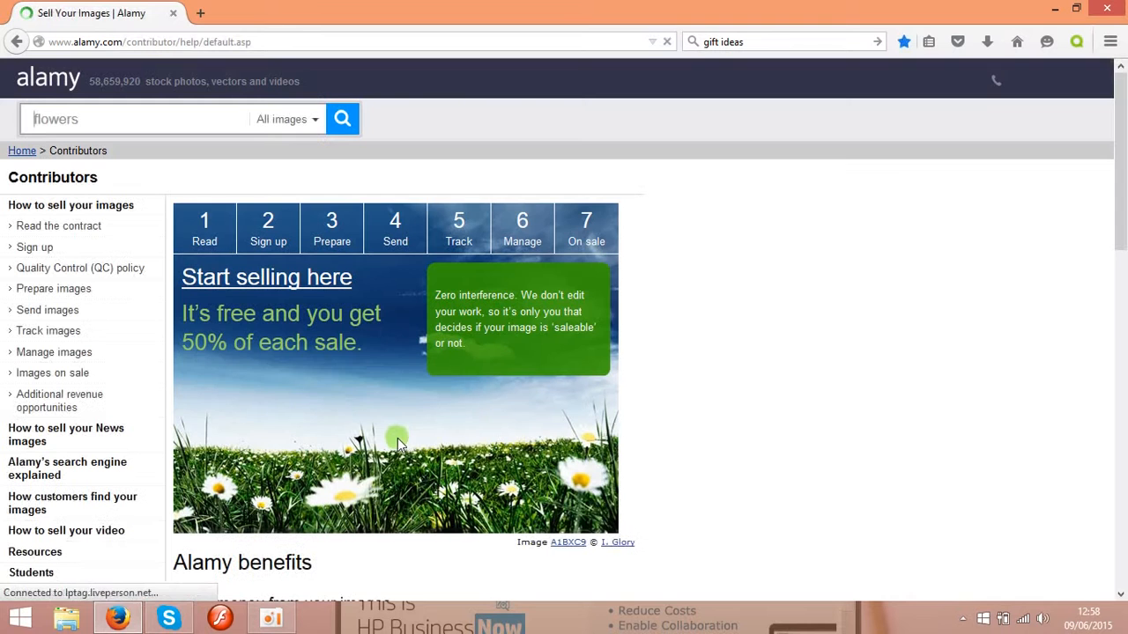
pyautogui.scroll(-3)
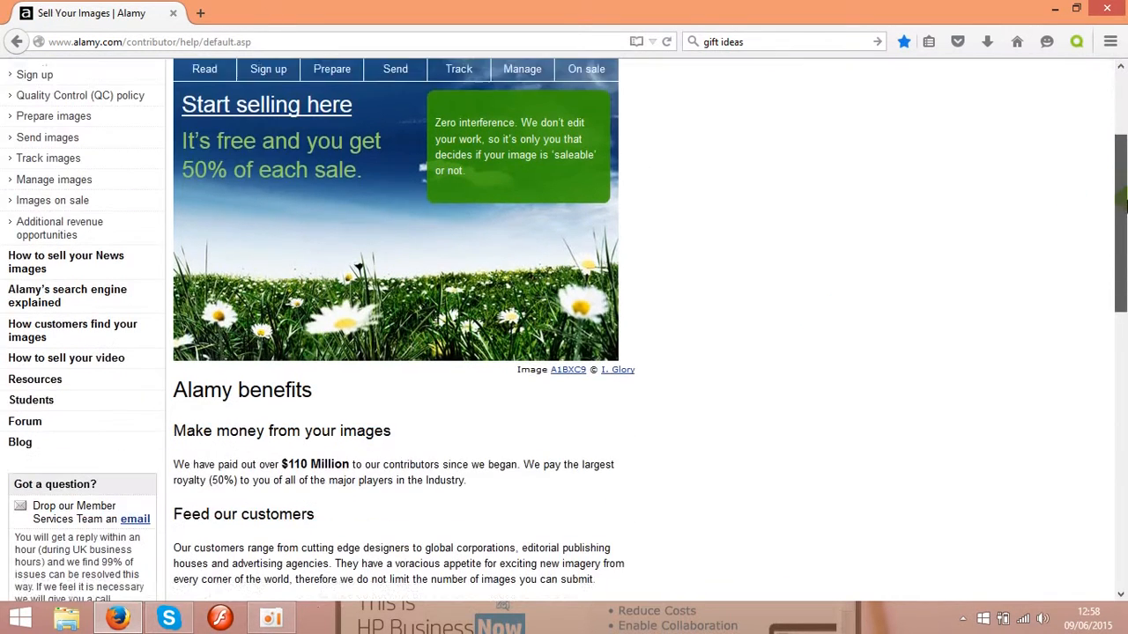
pyautogui.scroll(-3)
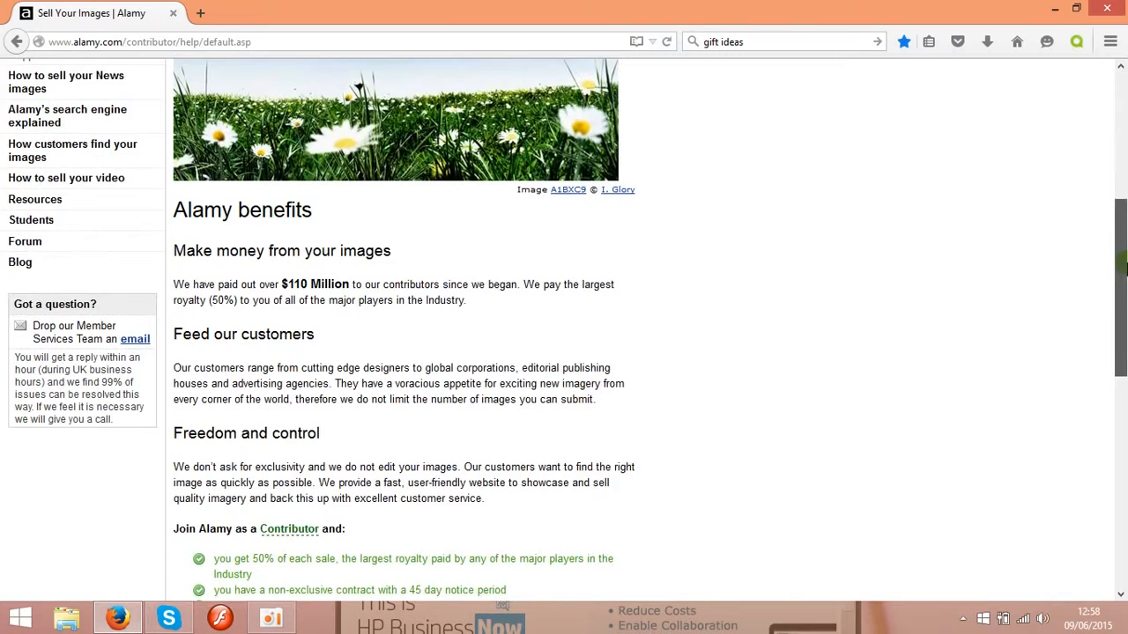
pyautogui.scroll(-3)
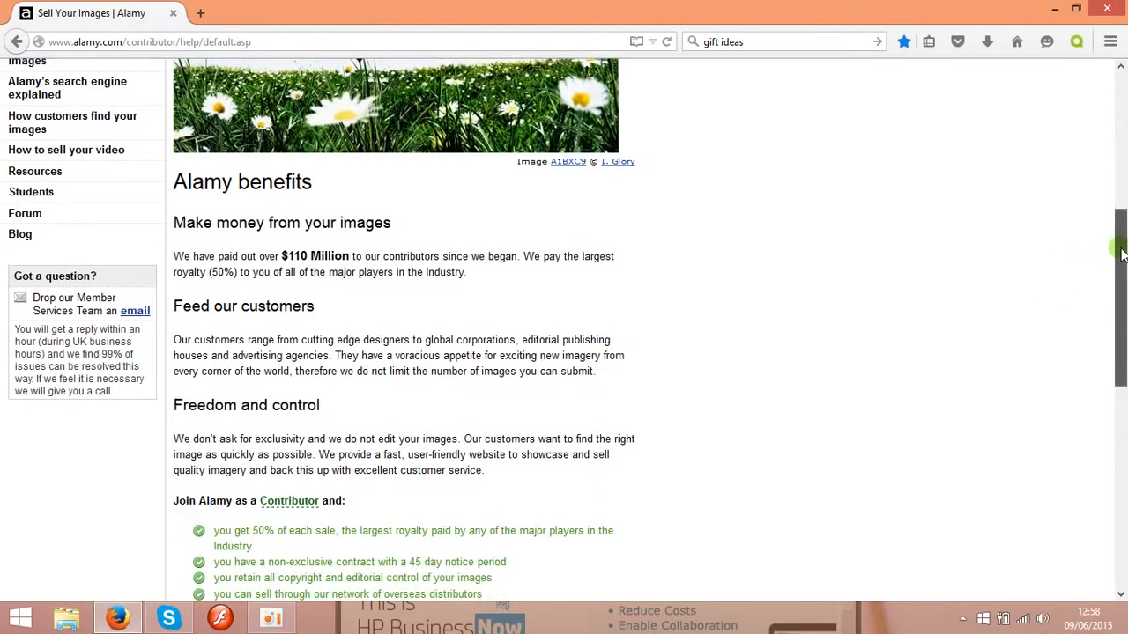
pyautogui.scroll(-3)
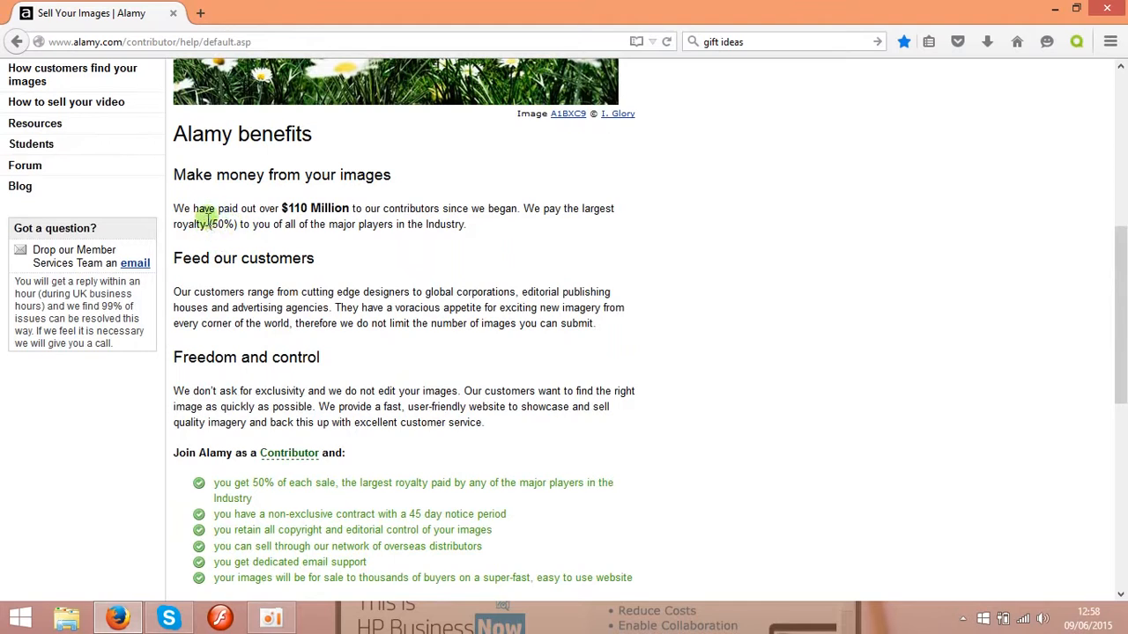
pyautogui.moveTo(225, 238)
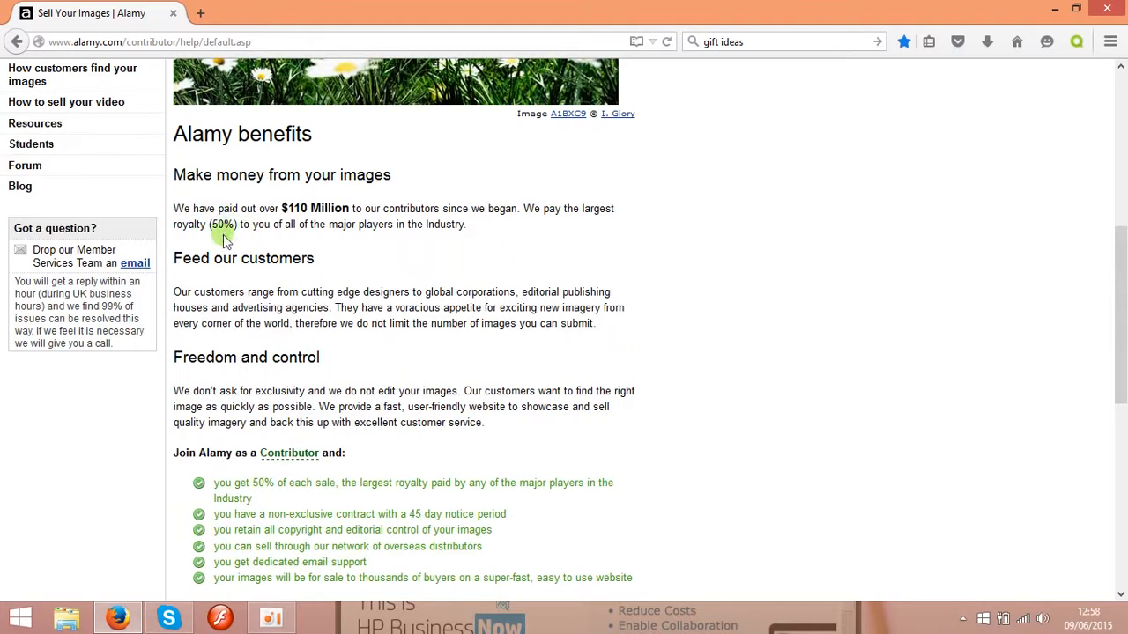
pyautogui.moveTo(344, 335)
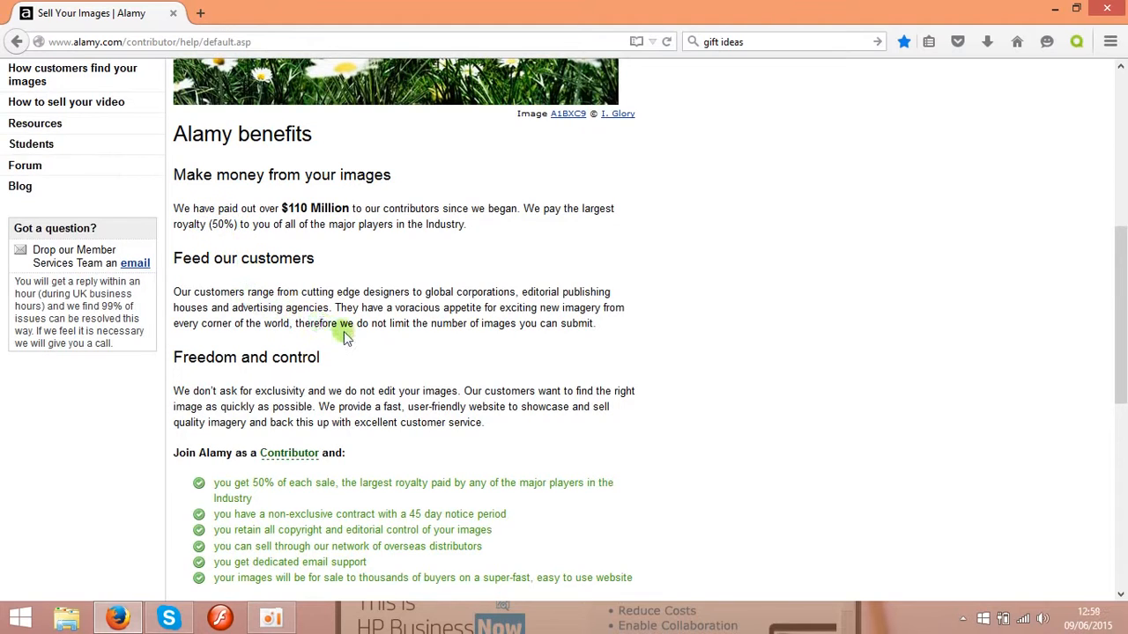
pyautogui.moveTo(381, 352)
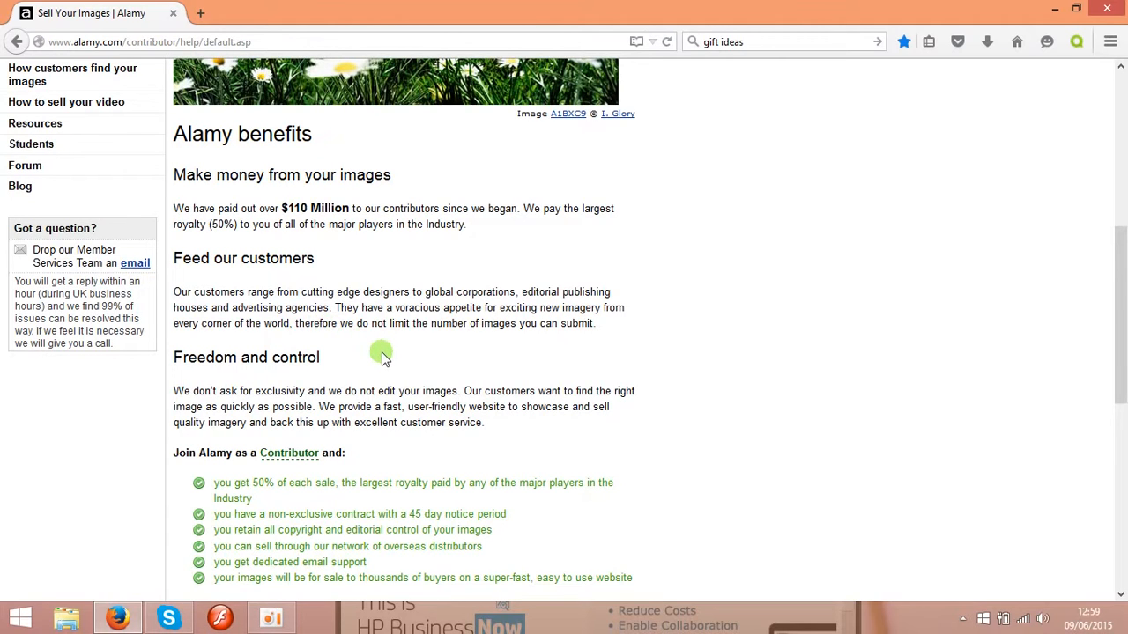
pyautogui.moveTo(553, 356)
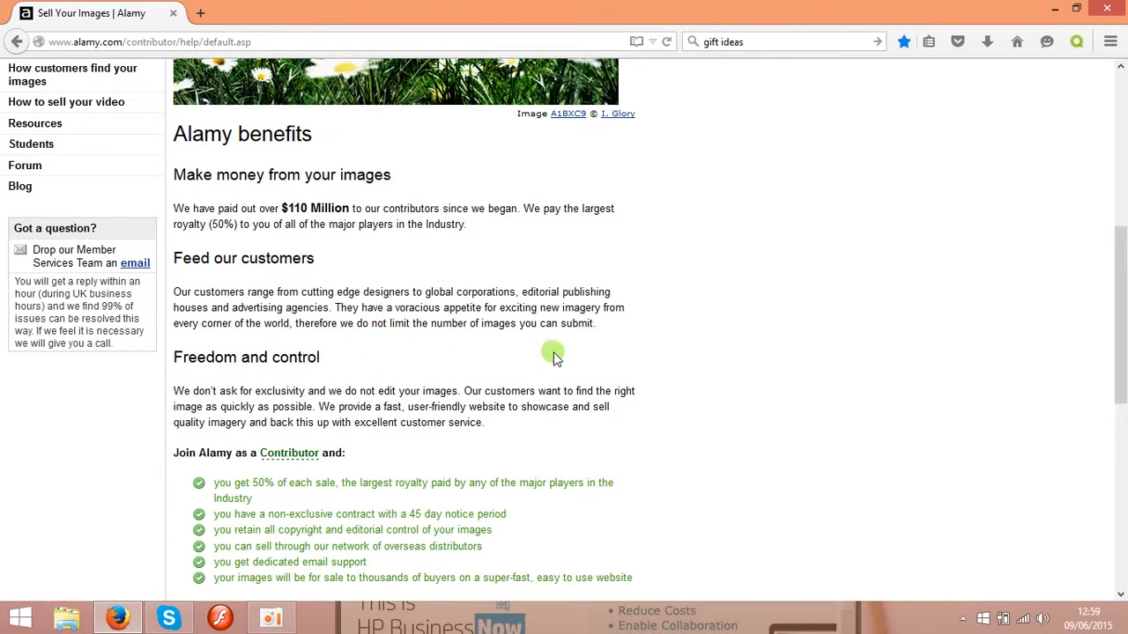
pyautogui.moveTo(584, 352)
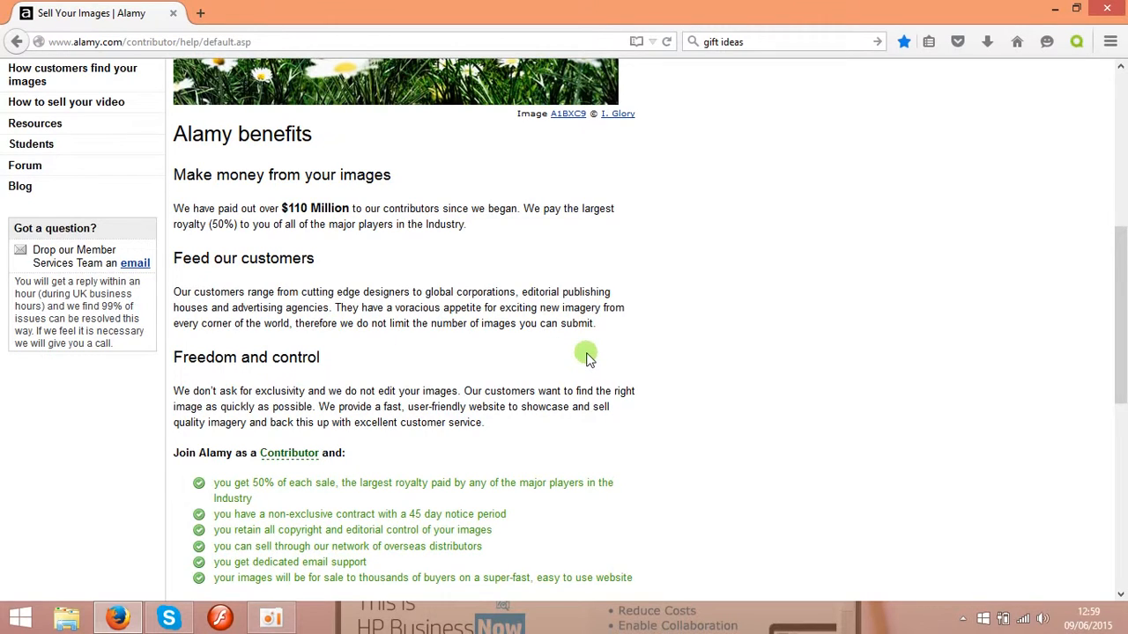
pyautogui.moveTo(793, 388)
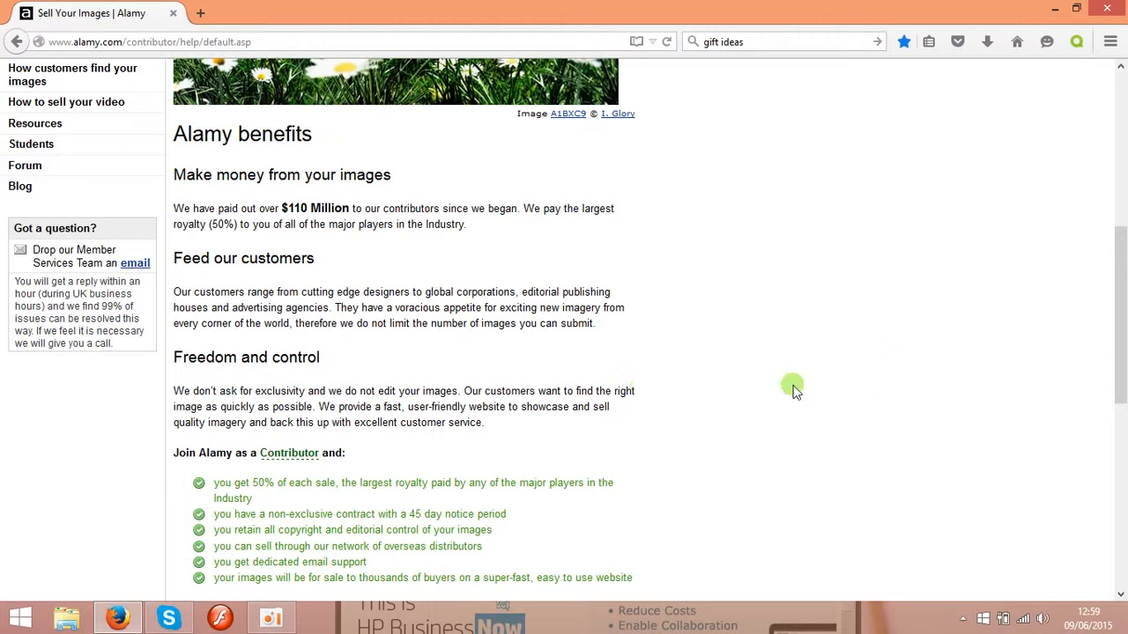
pyautogui.scroll(-3)
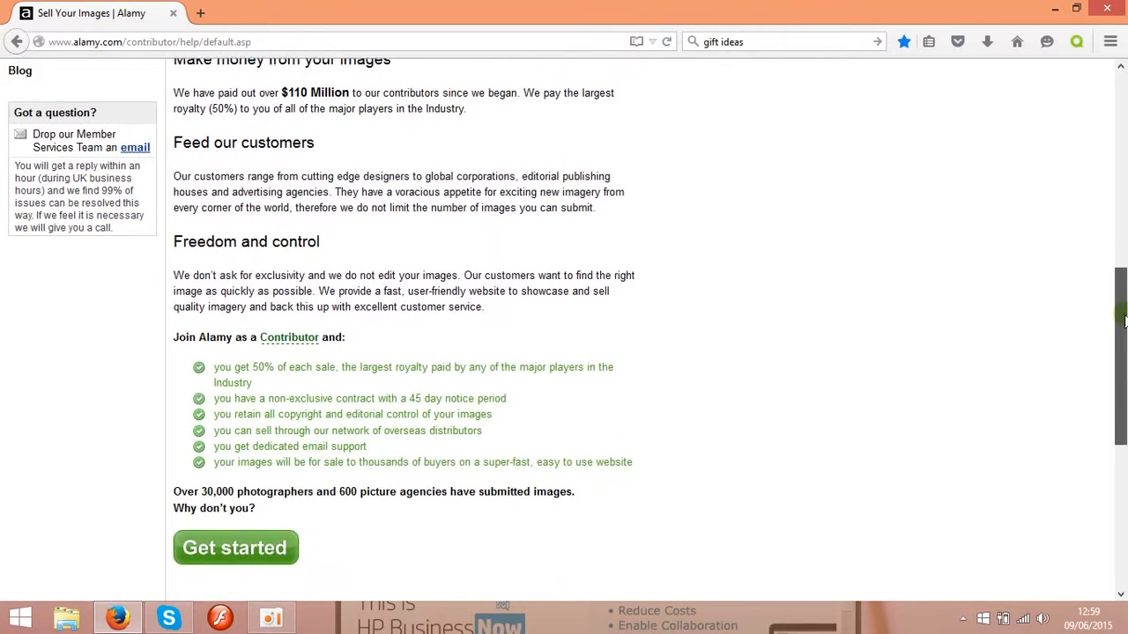
pyautogui.scroll(-3)
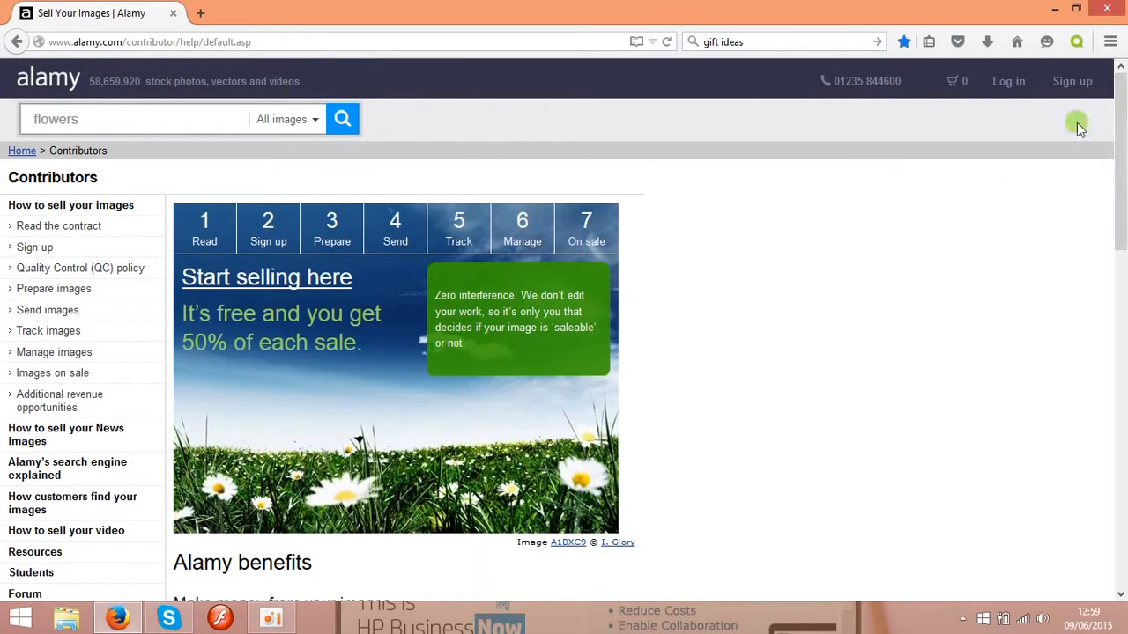
pyautogui.moveTo(895, 239)
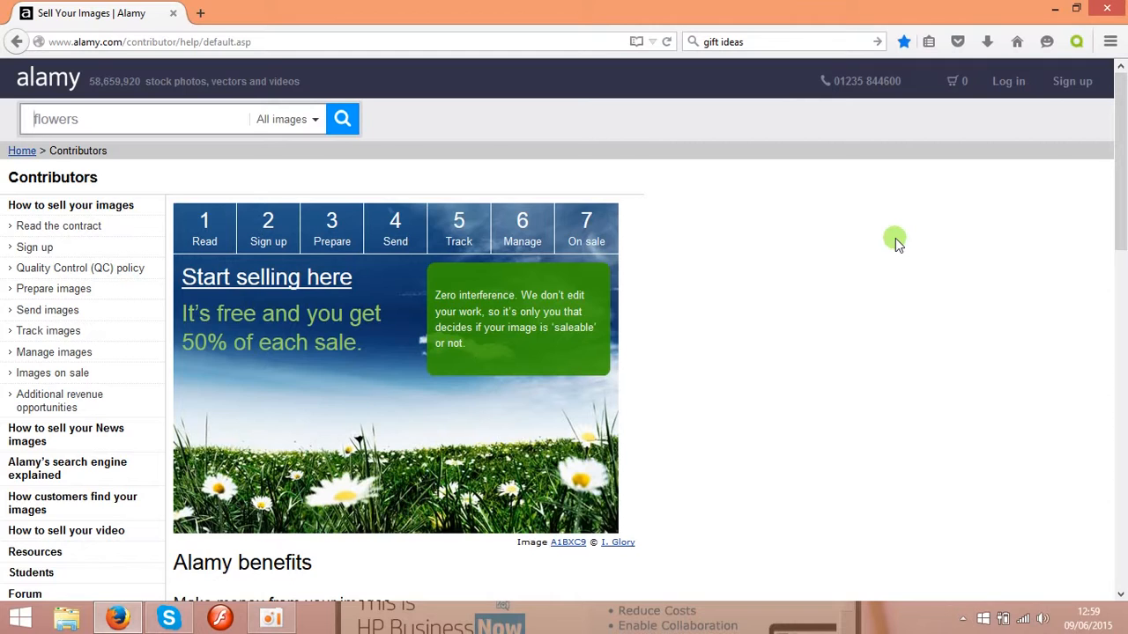
pyautogui.moveTo(789, 236)
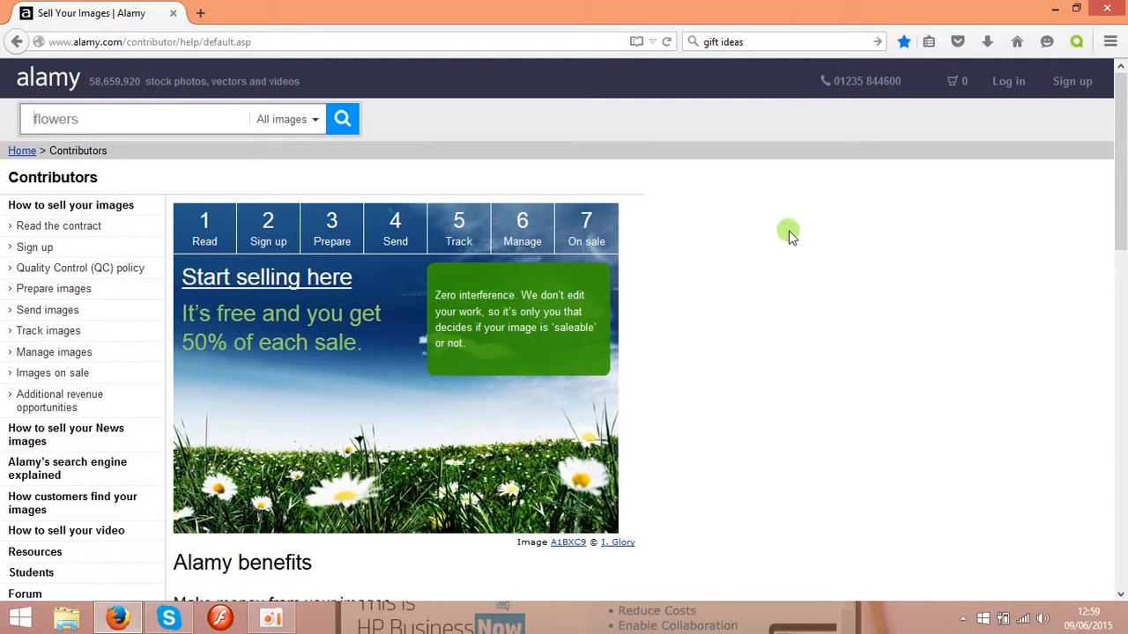
pyautogui.moveTo(363, 168)
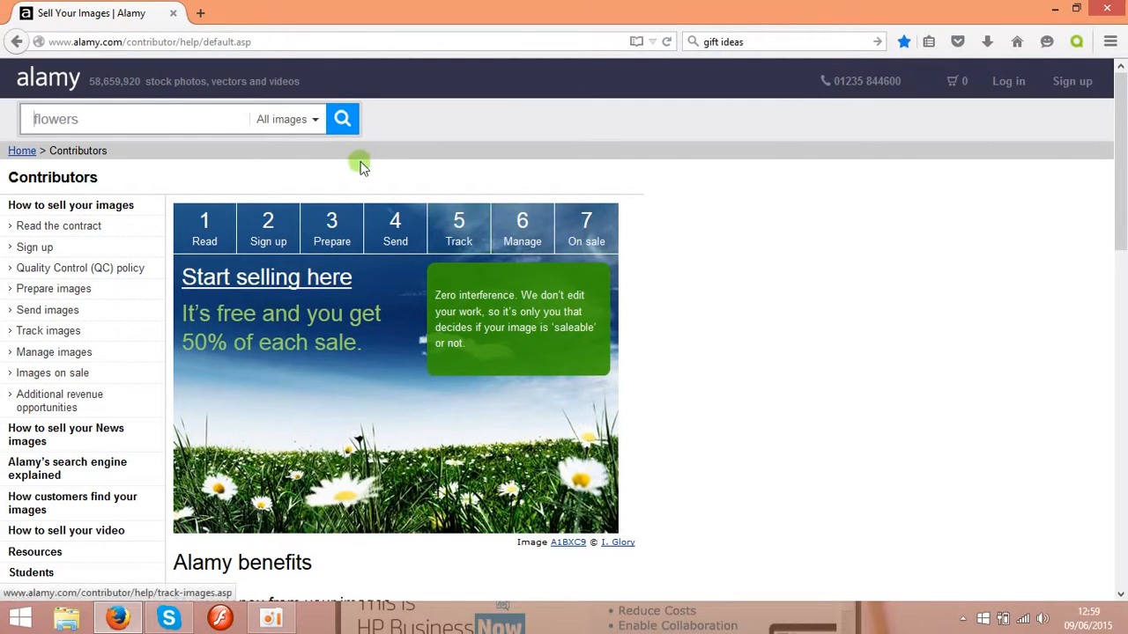